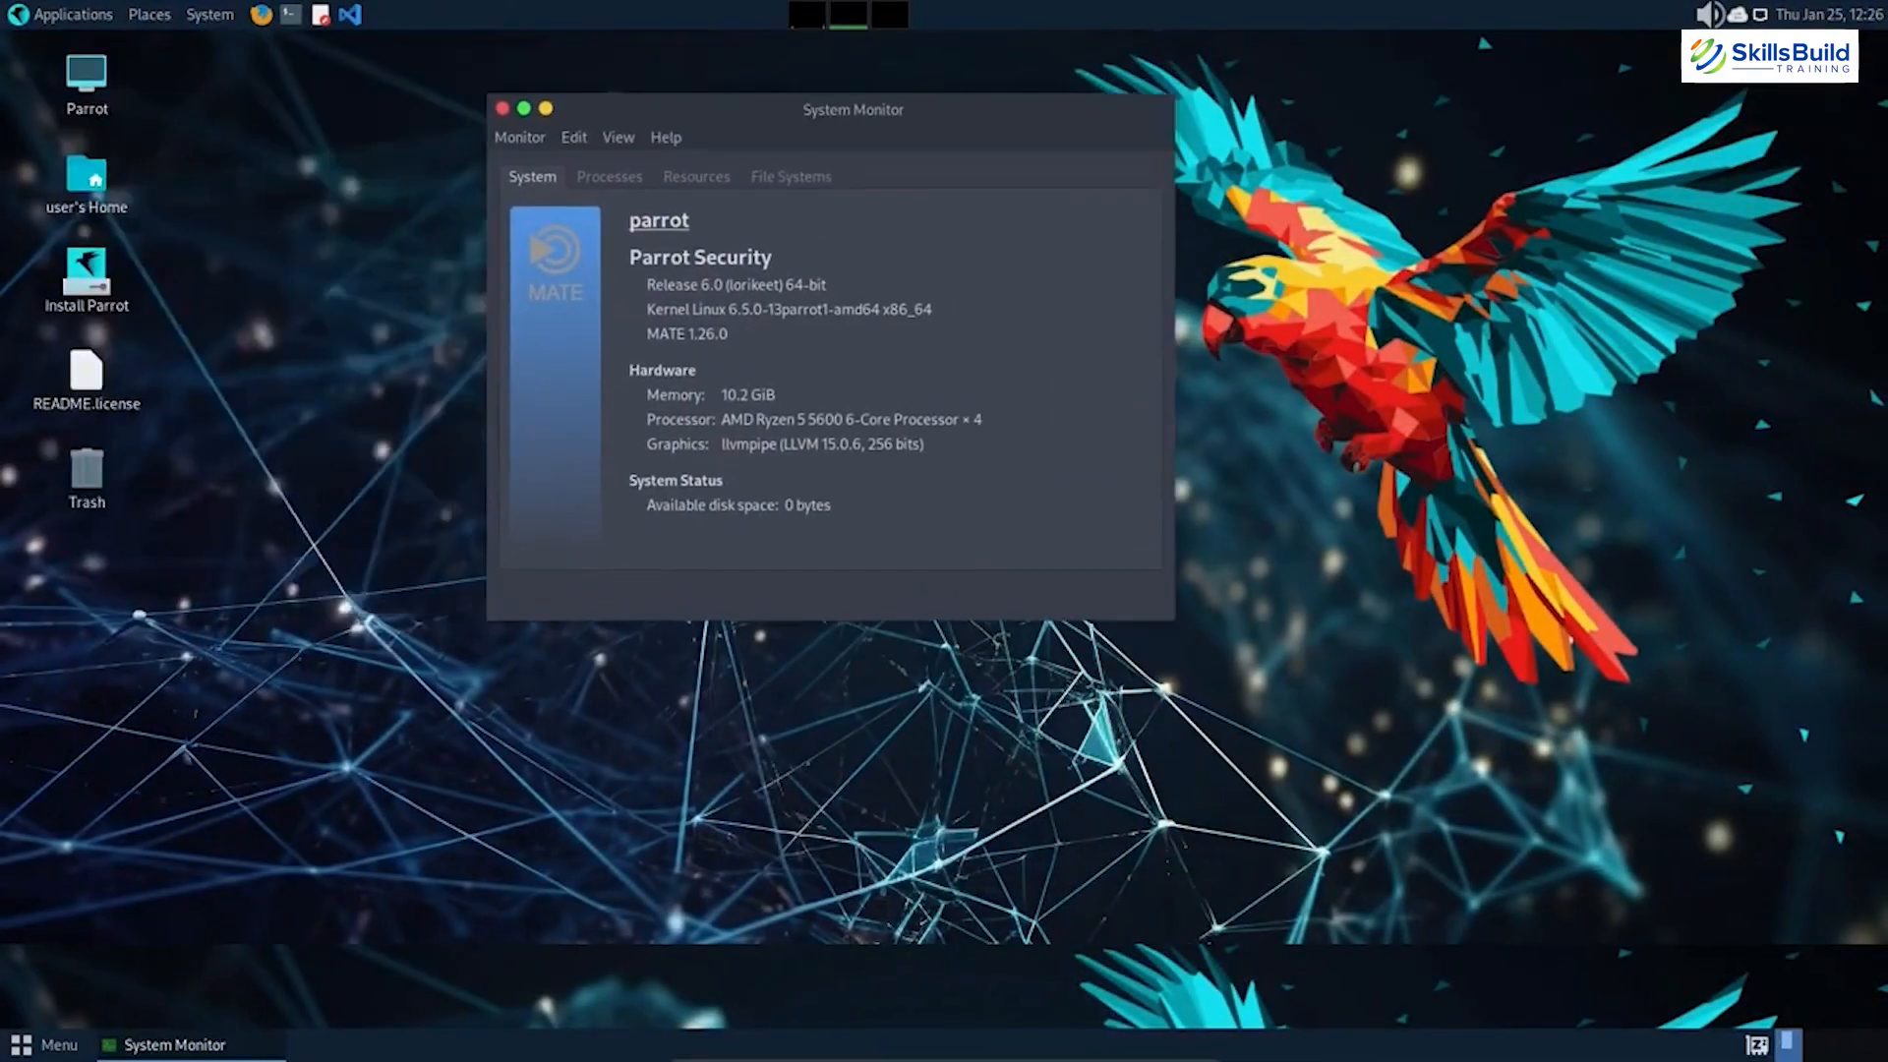
# - Browse the Kali applications catalogue through Favorites and the numbered hacking tool categories
pyautogui.click(502, 108)
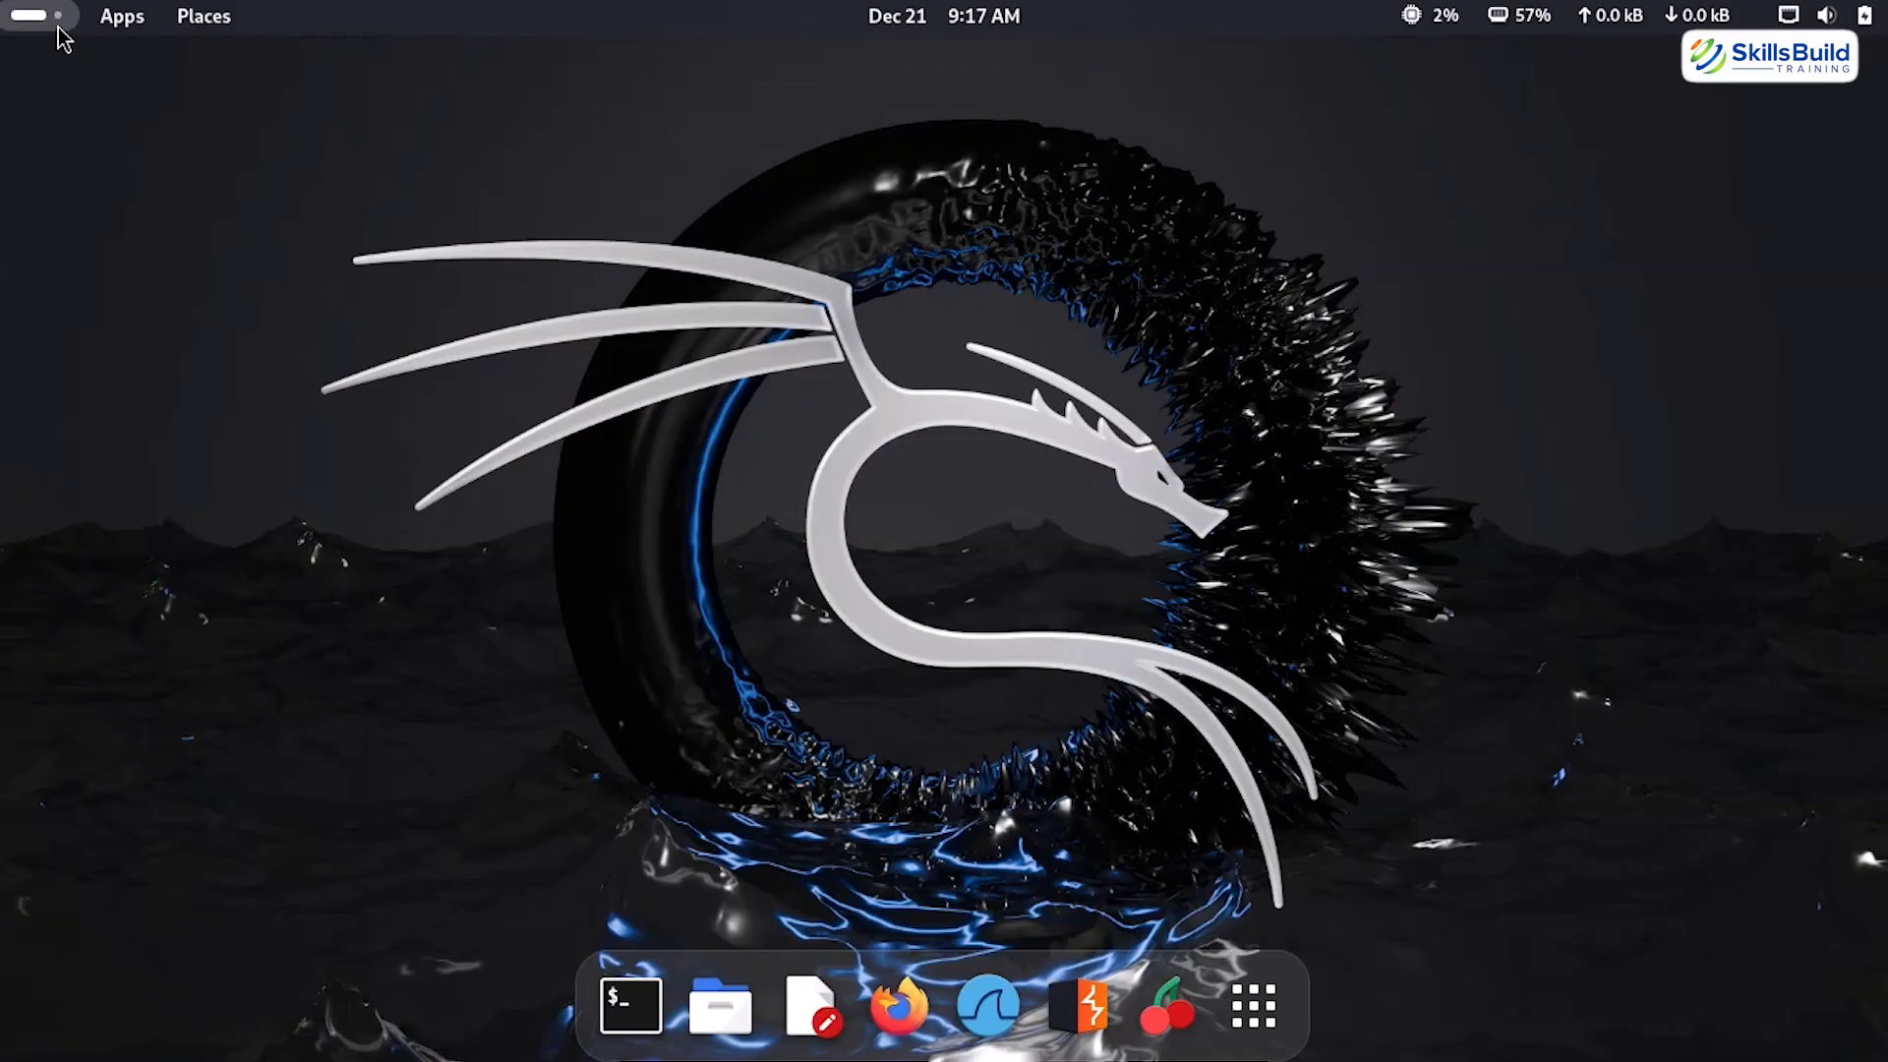
pyautogui.click(122, 16)
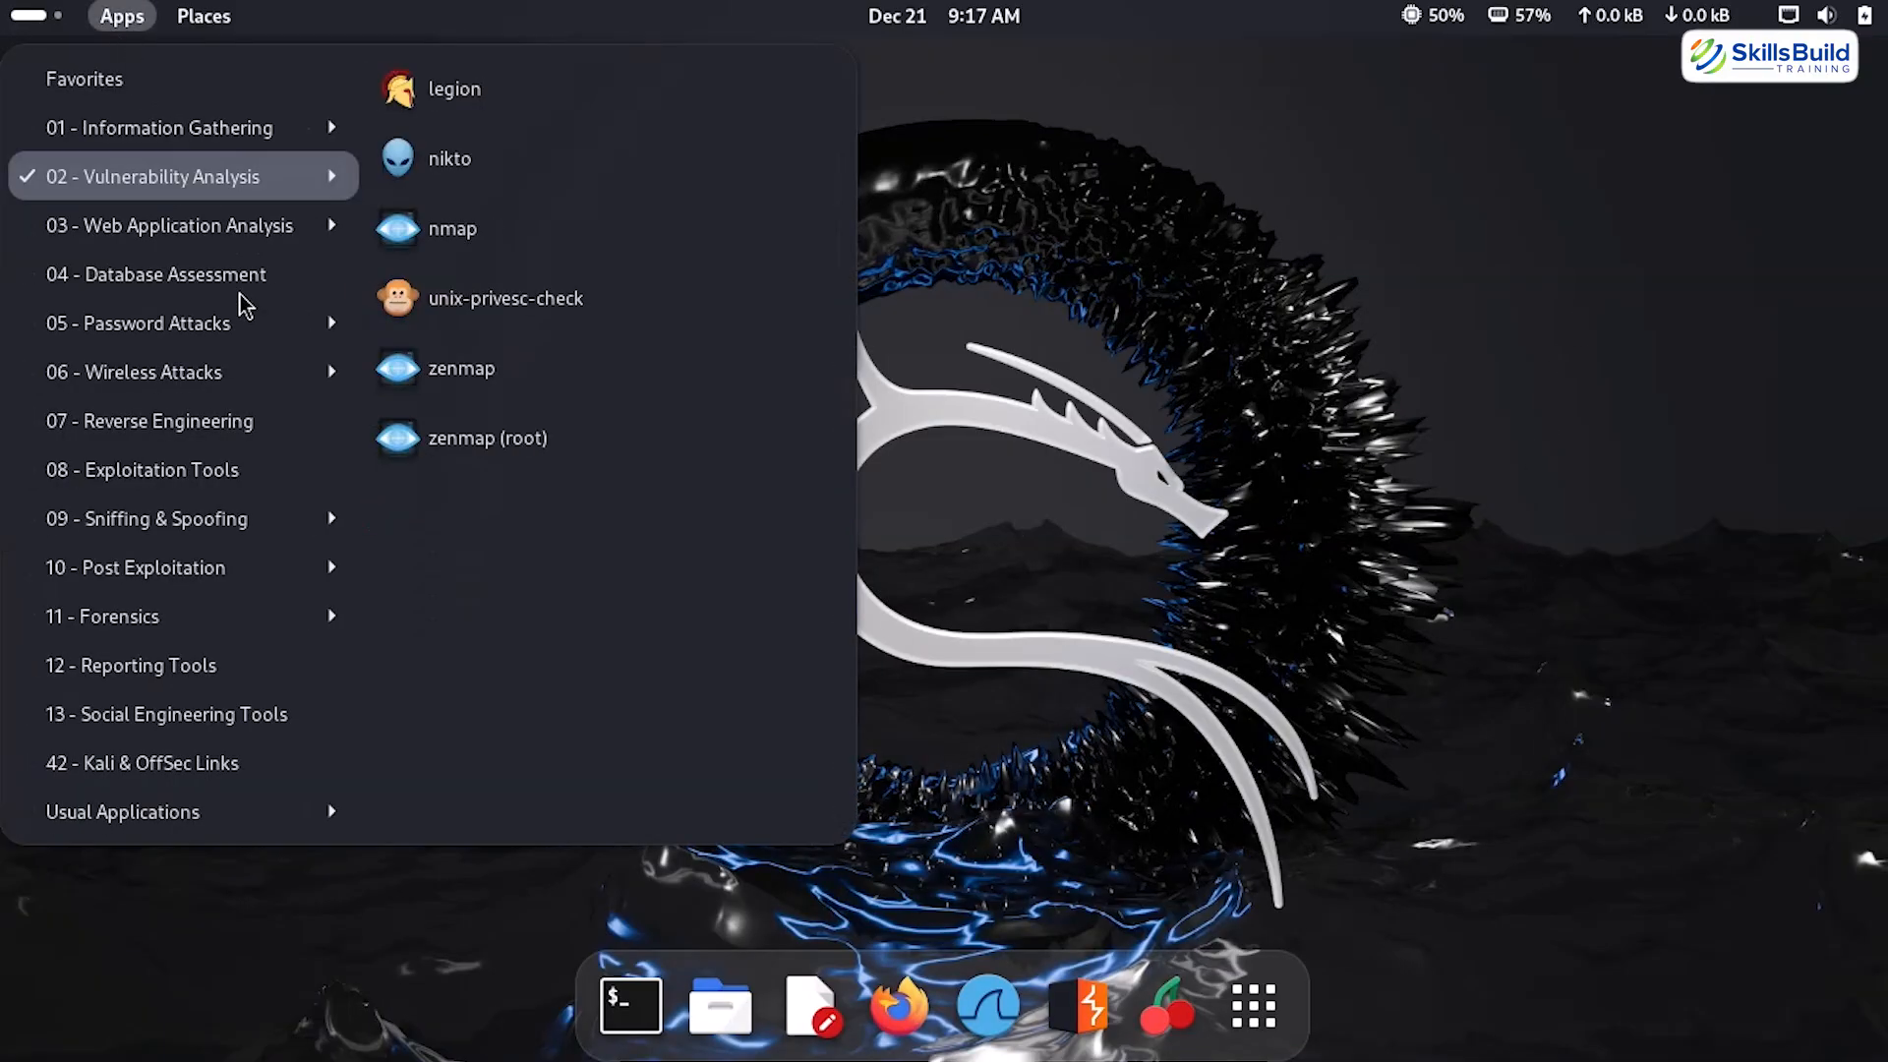
pyautogui.click(82, 78)
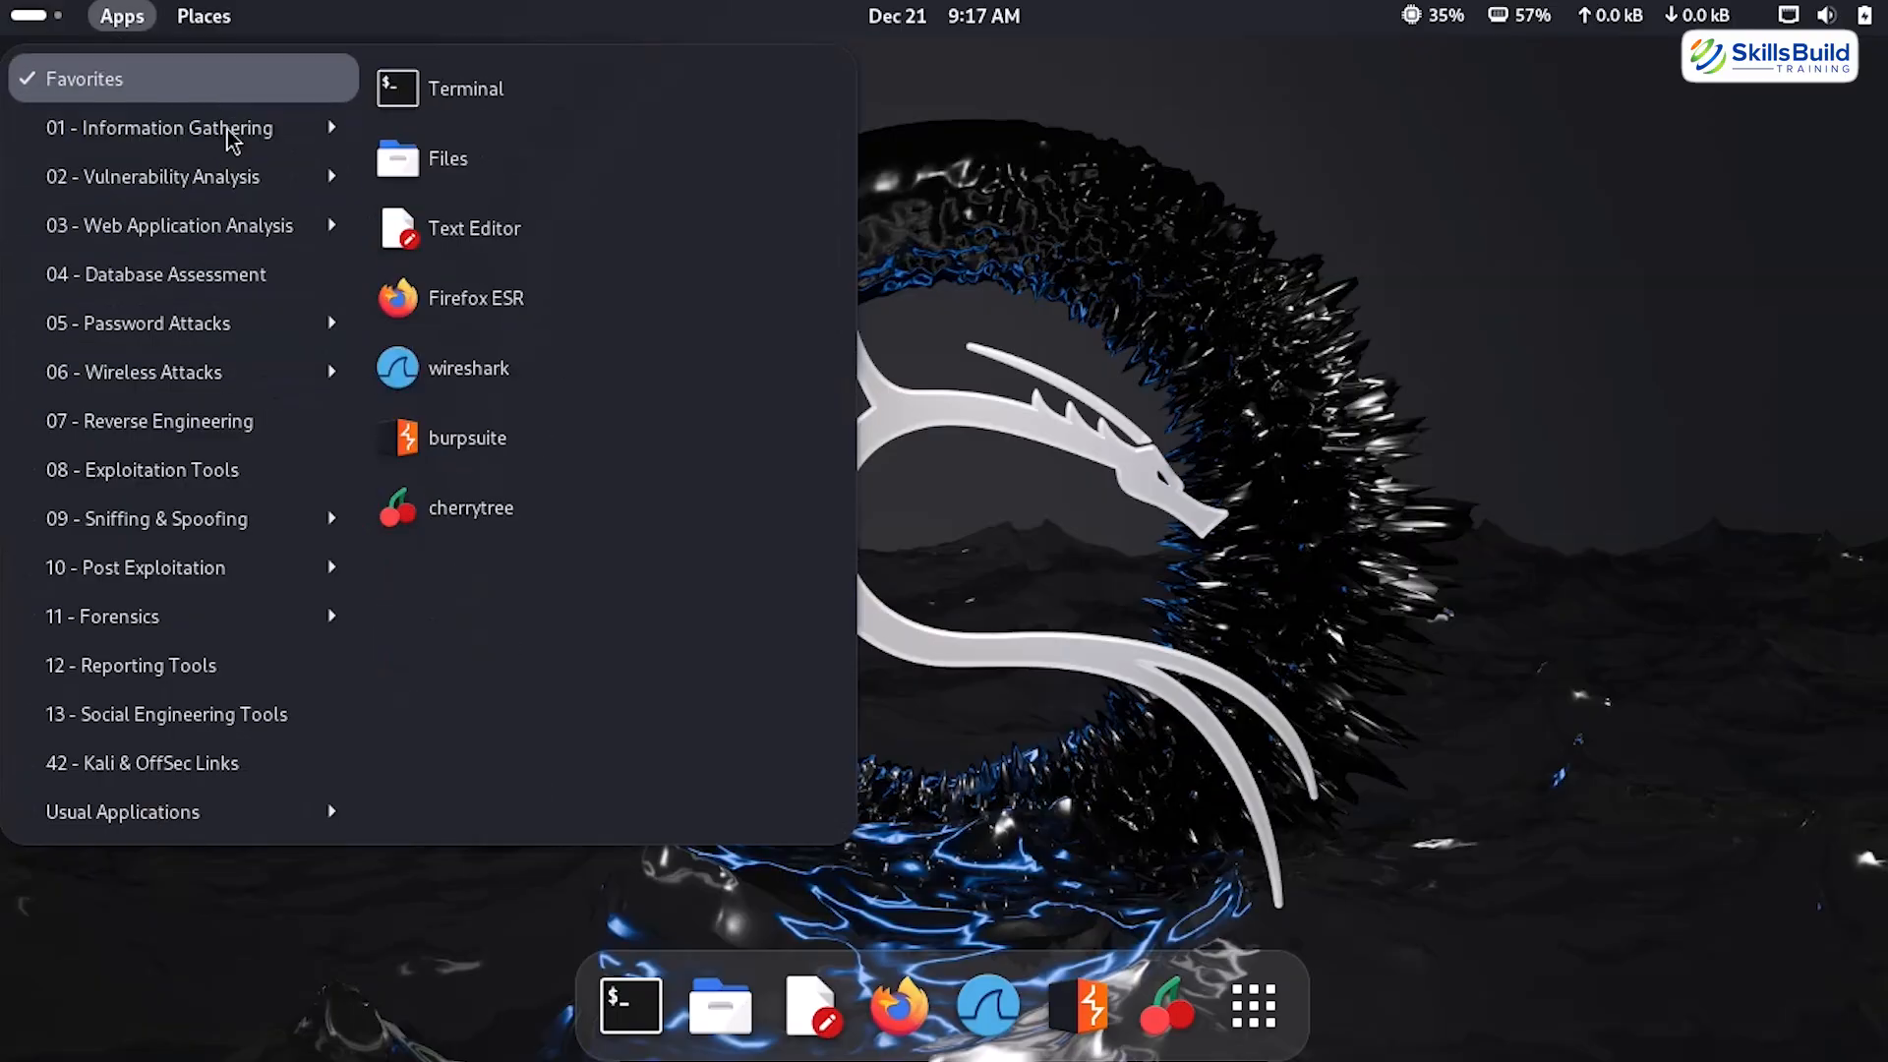
pyautogui.click(149, 421)
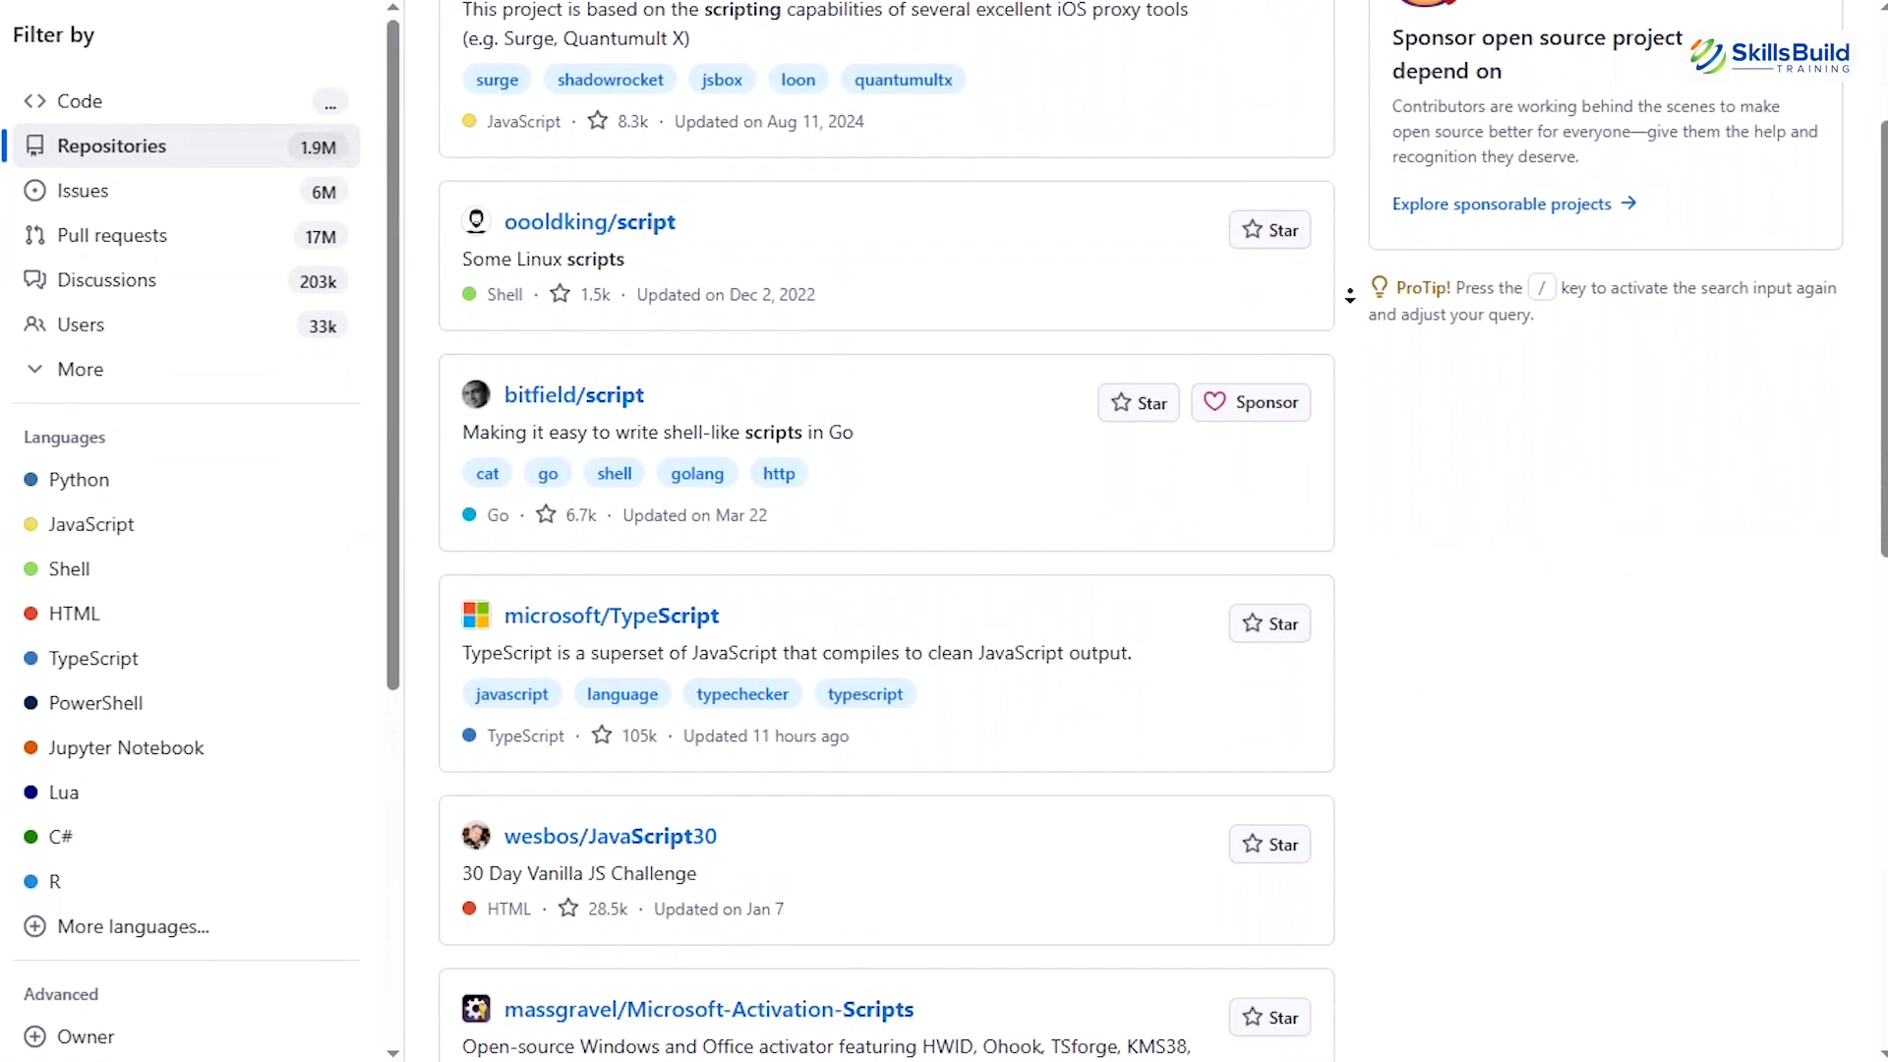
pyautogui.scroll(-3)
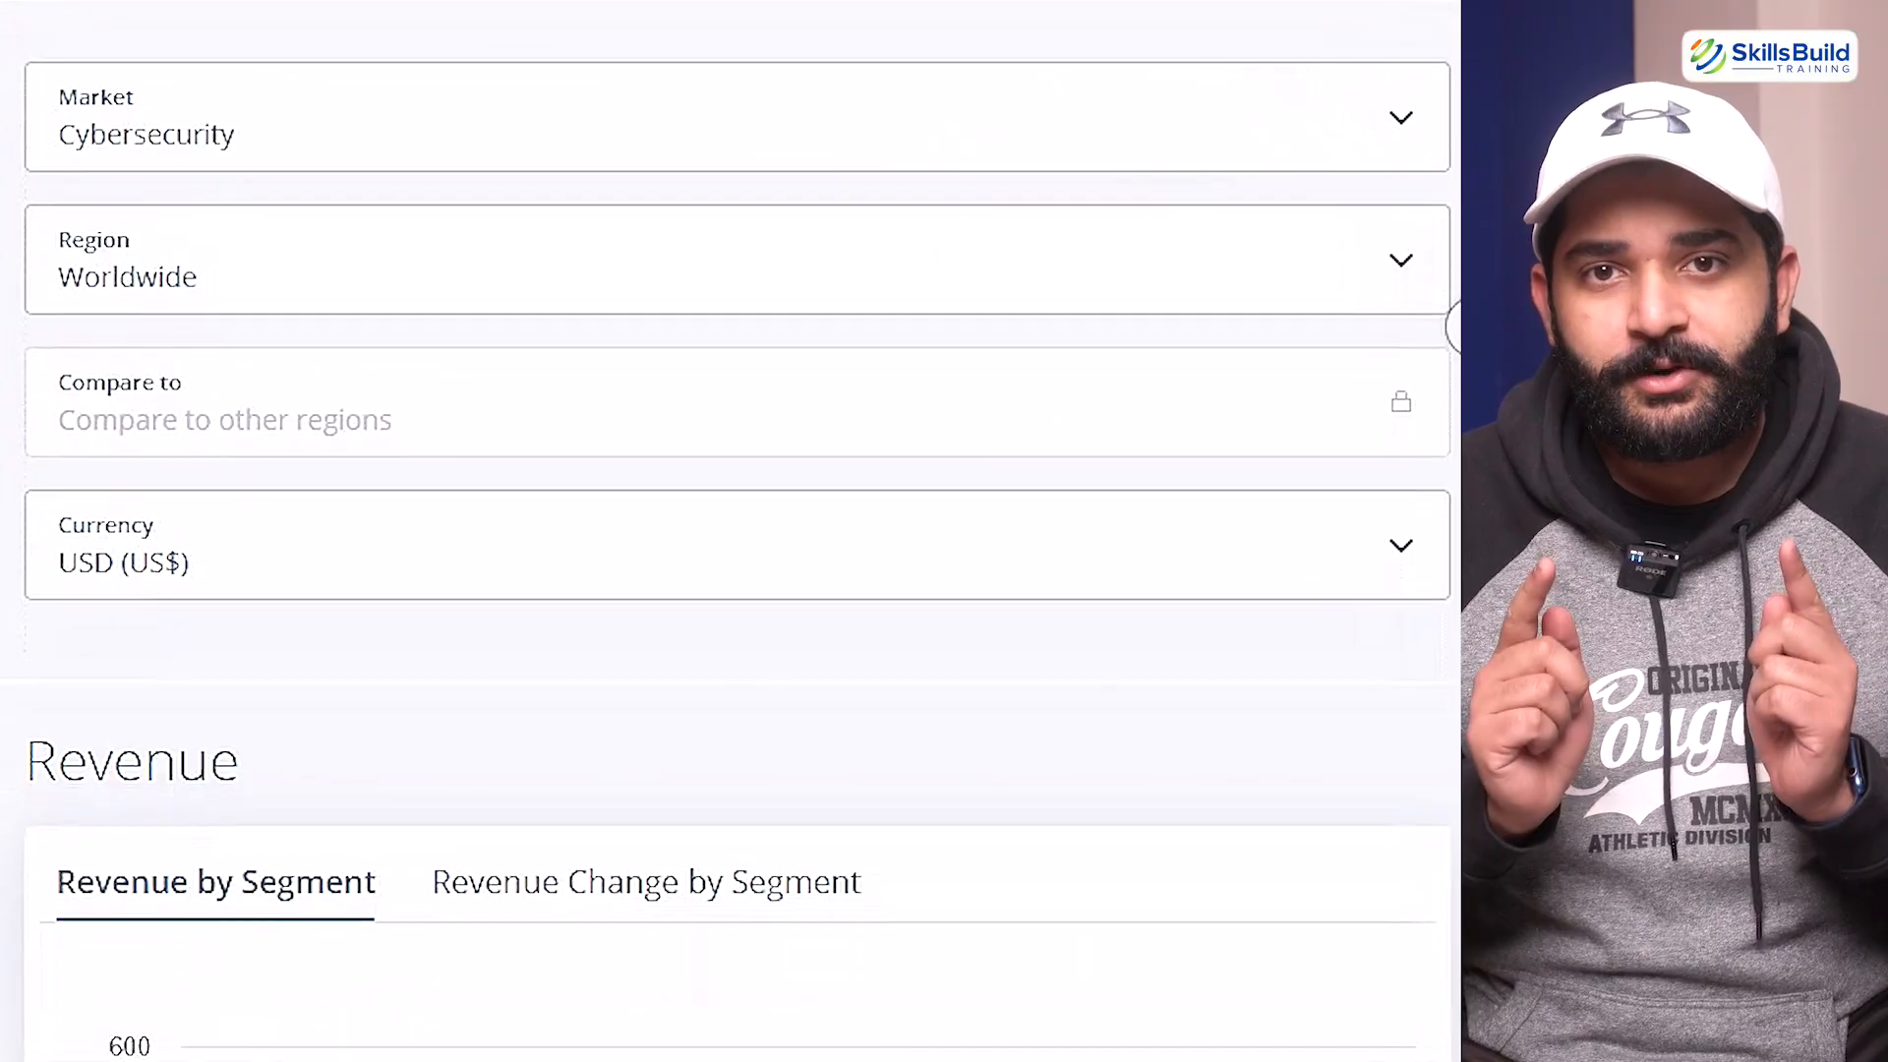
pyautogui.scroll(-3)
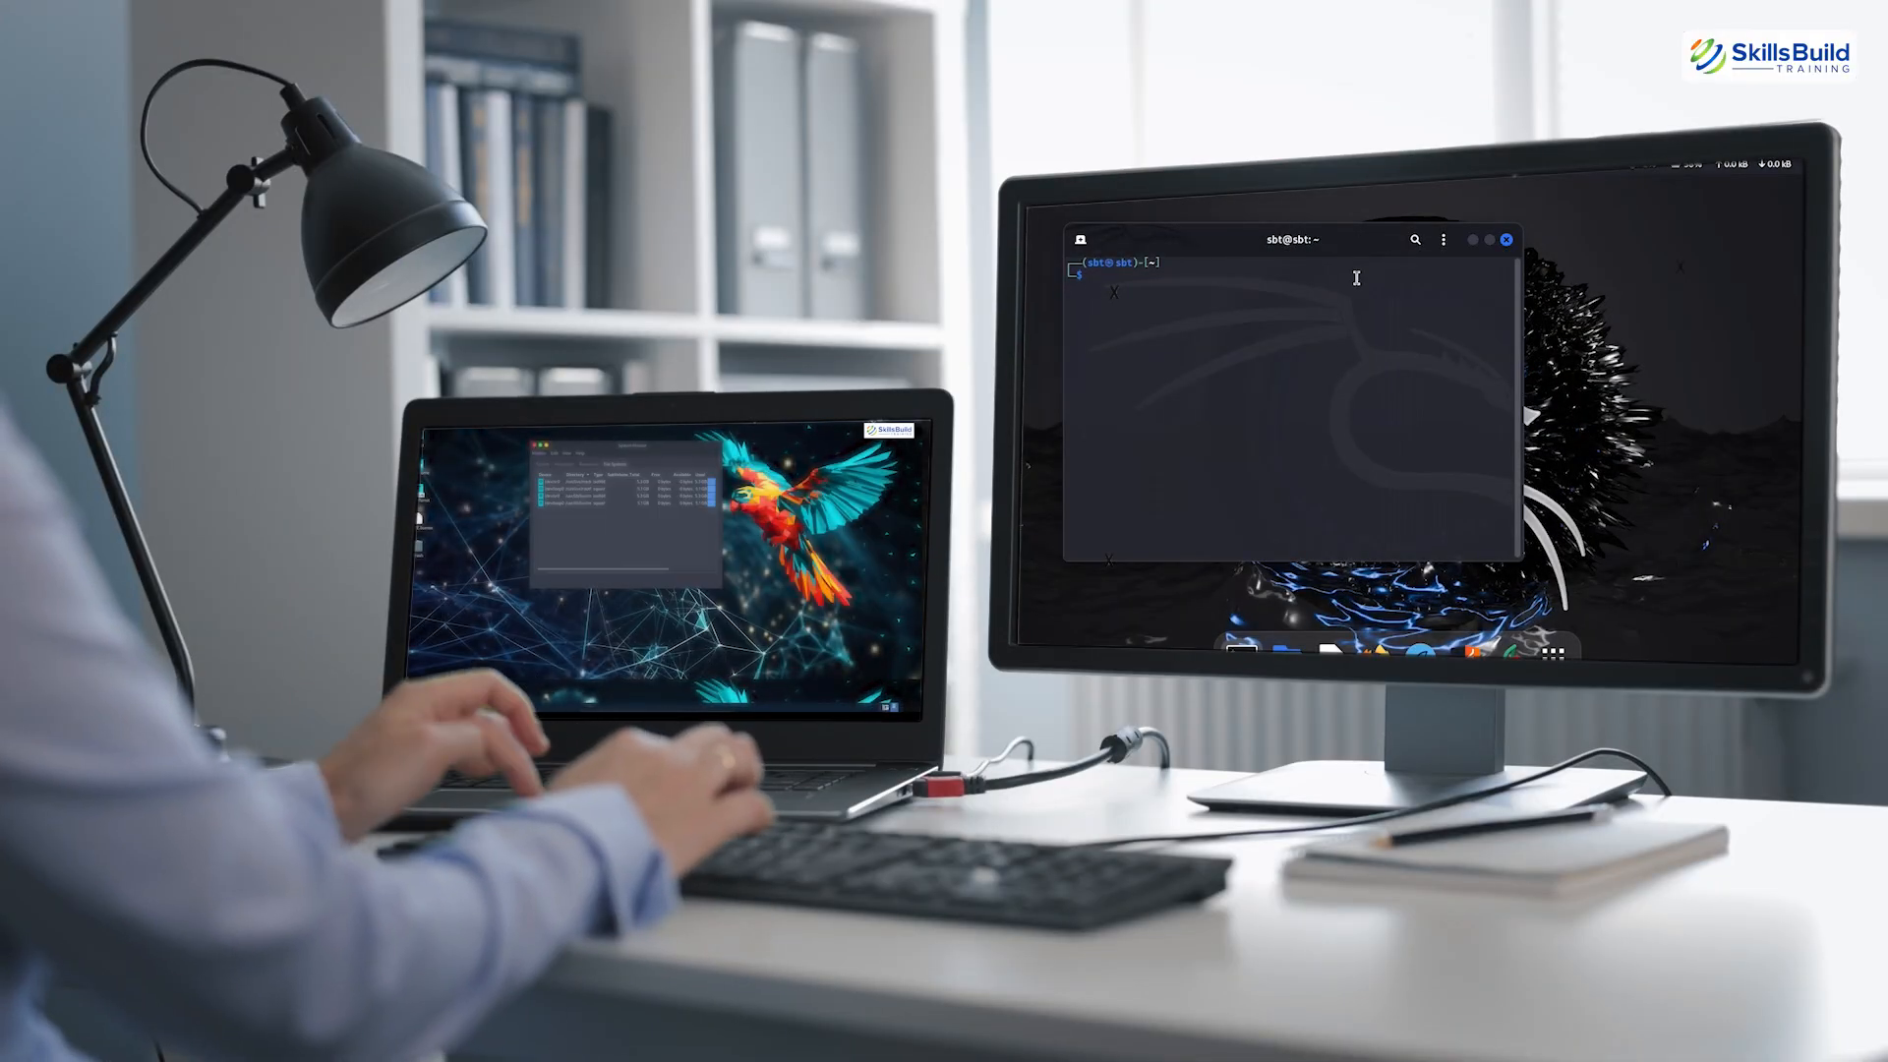
pyautogui.write('su')
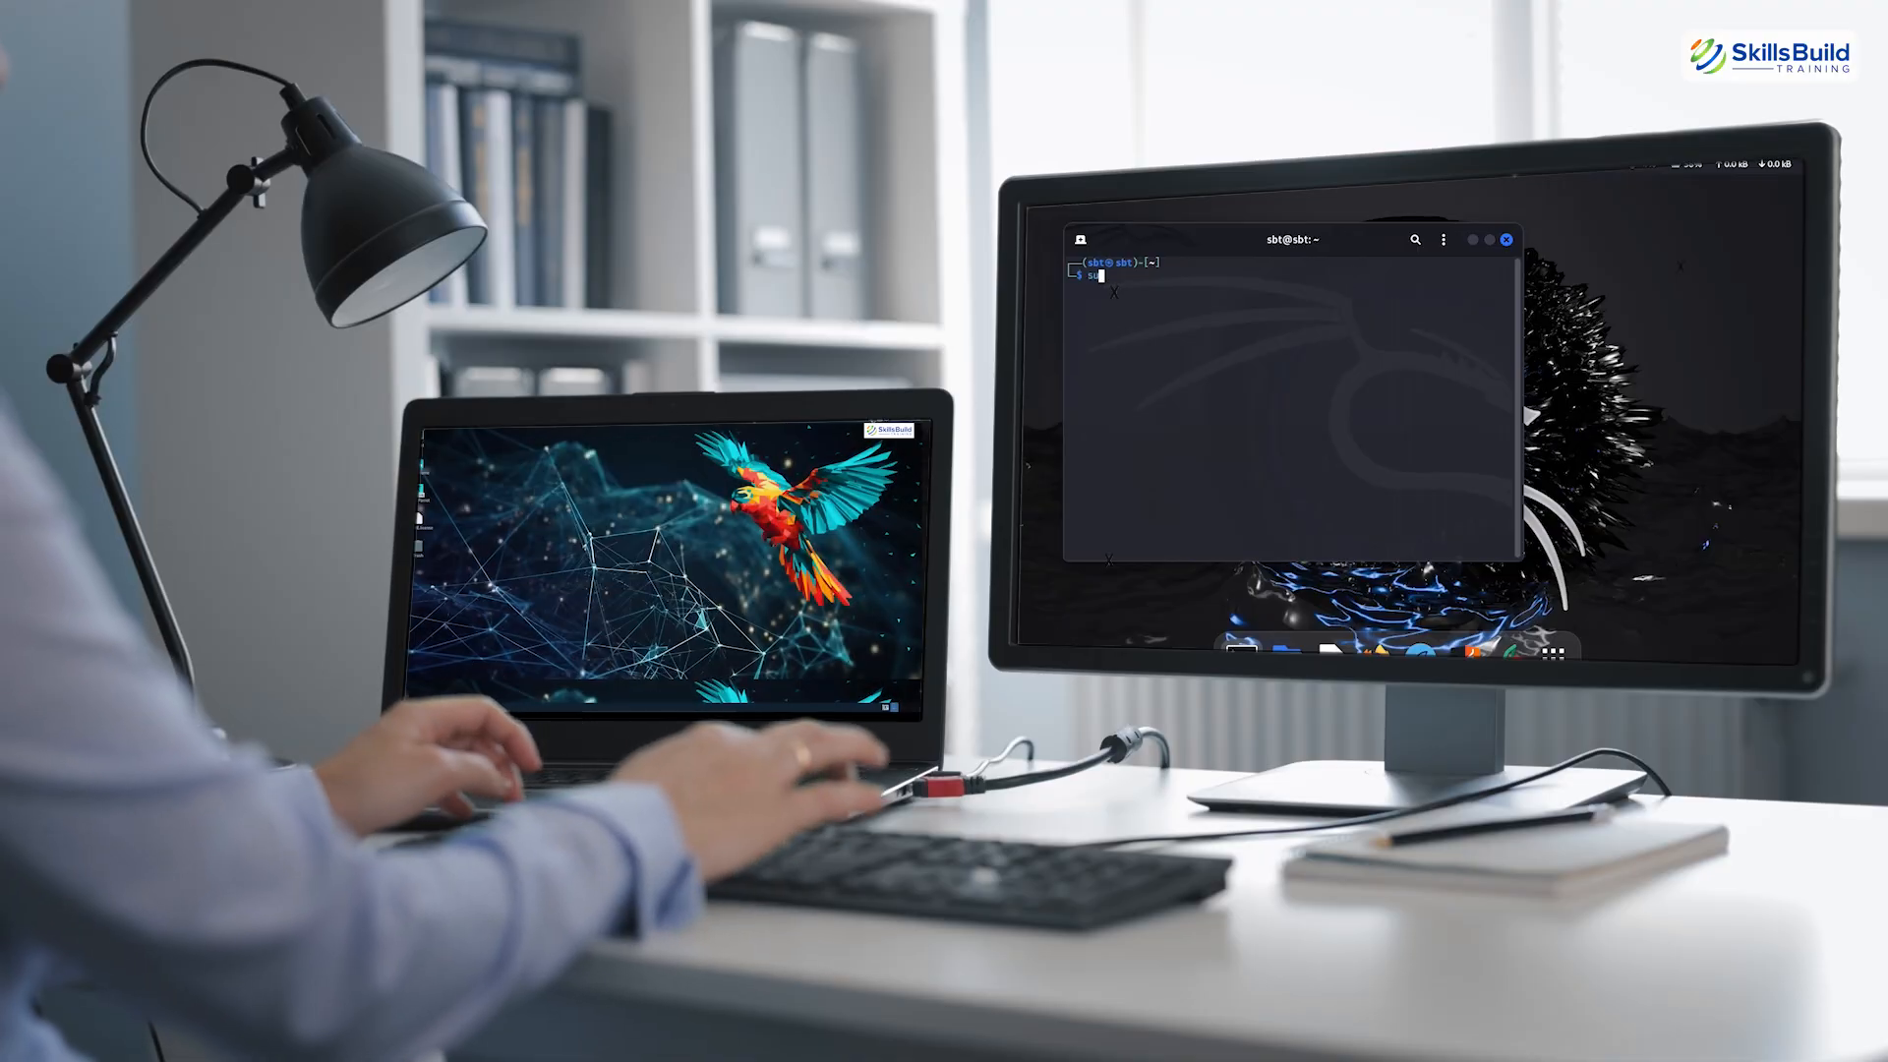